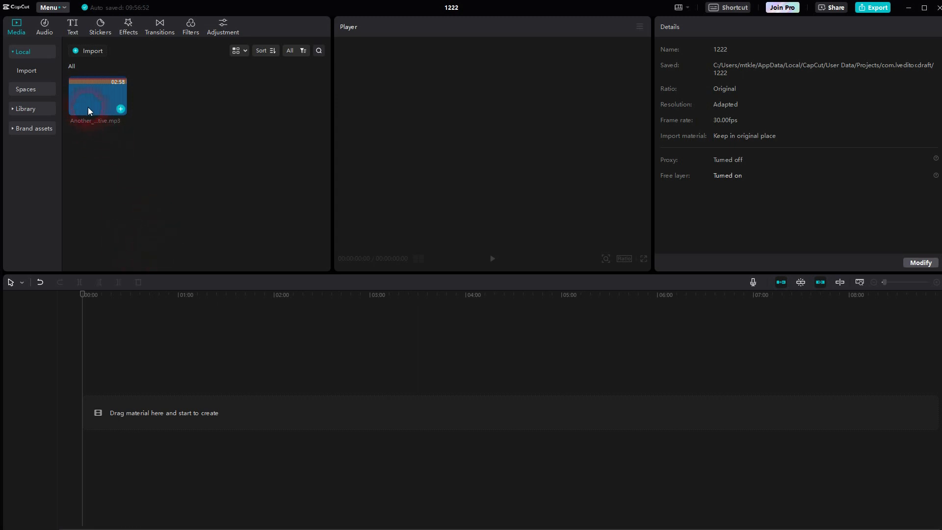
# Drag Another_Perspective.mp3 from the media panel onto the timeline as an audio track
pyautogui.moveTo(96, 98); pyautogui.dragTo(241, 412)
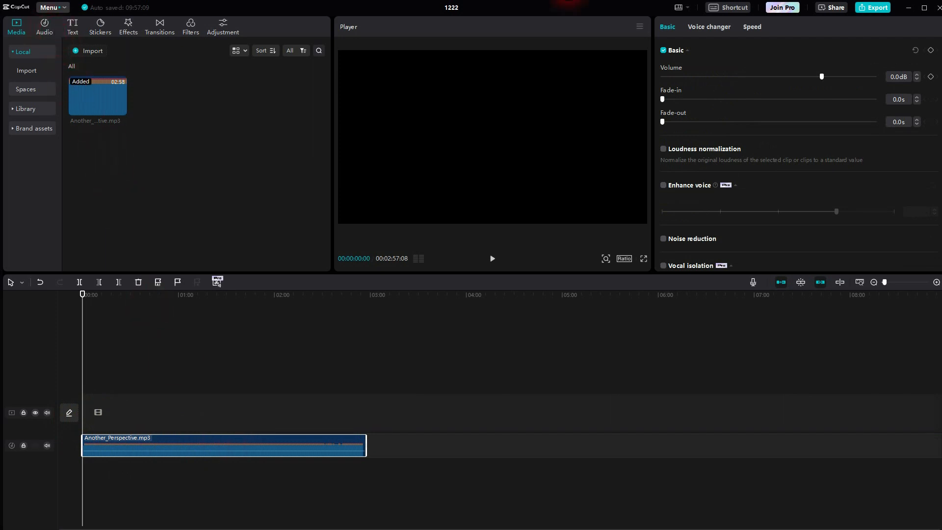
# Open the Audio section and its Copyright check for the project's sound
pyautogui.click(680, 8)
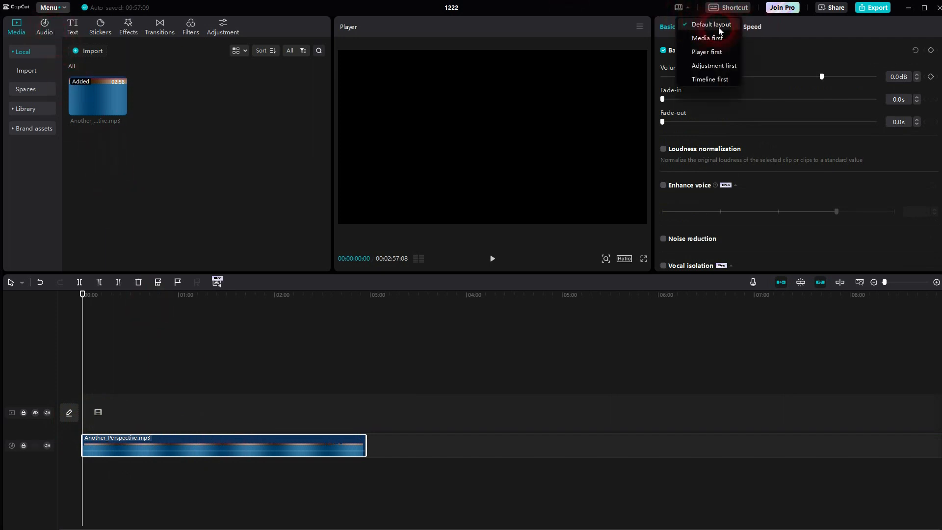
pyautogui.click(44, 26)
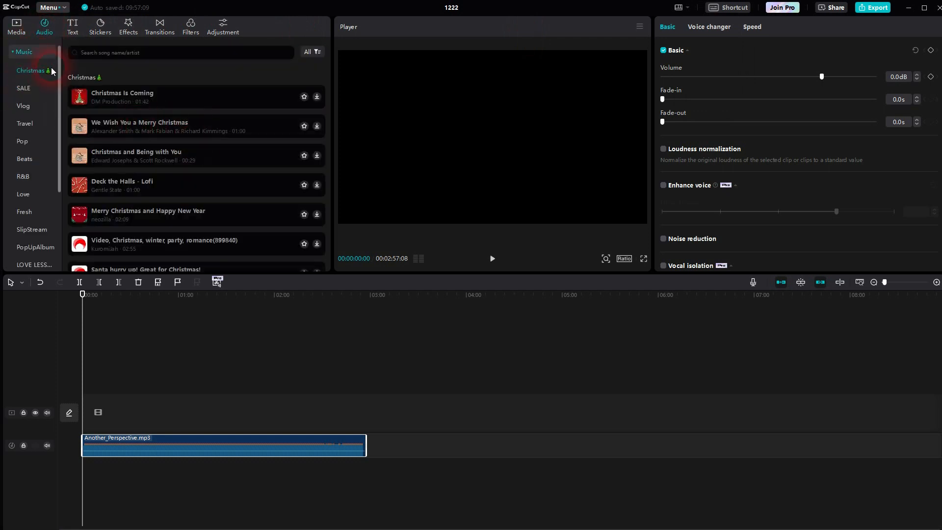
pyautogui.click(29, 91)
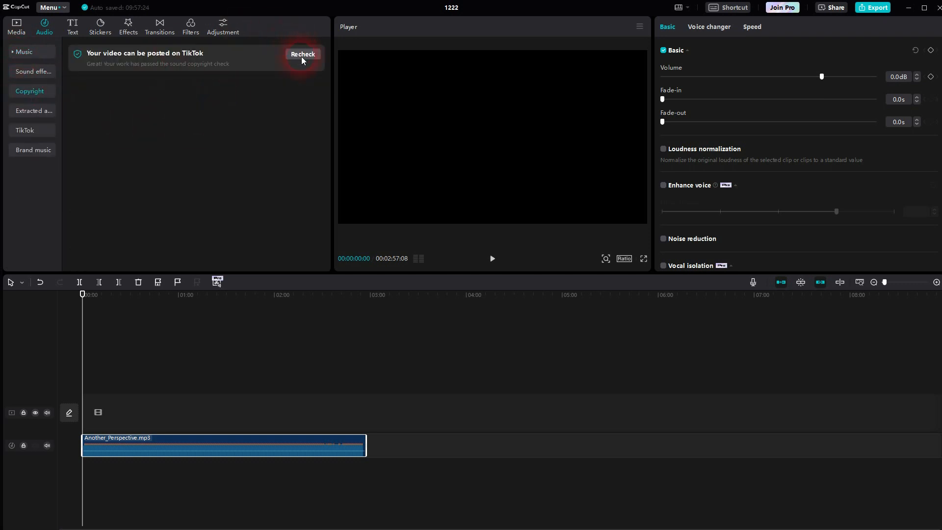
# Recheck copyright, revealing the claim on 'Steps (Original Version)' that would mute the video
pyautogui.click(303, 54)
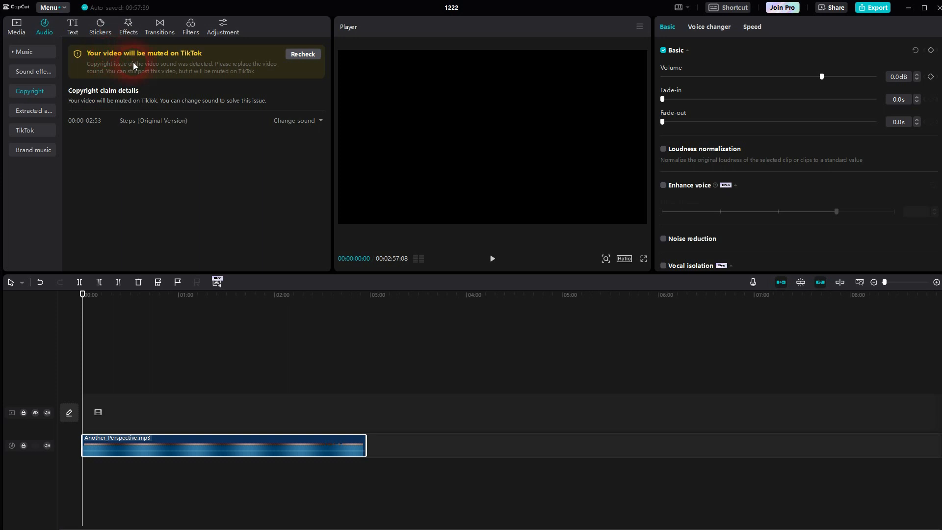
pyautogui.moveTo(196, 56)
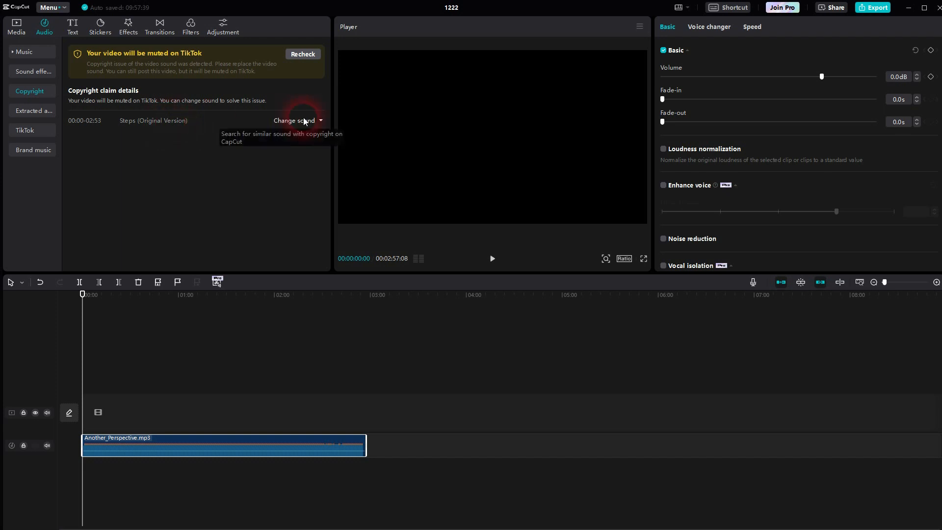
# Load similar copyright-safe replacement sounds for the claimed track, with 'Miracle' first
pyautogui.click(294, 120)
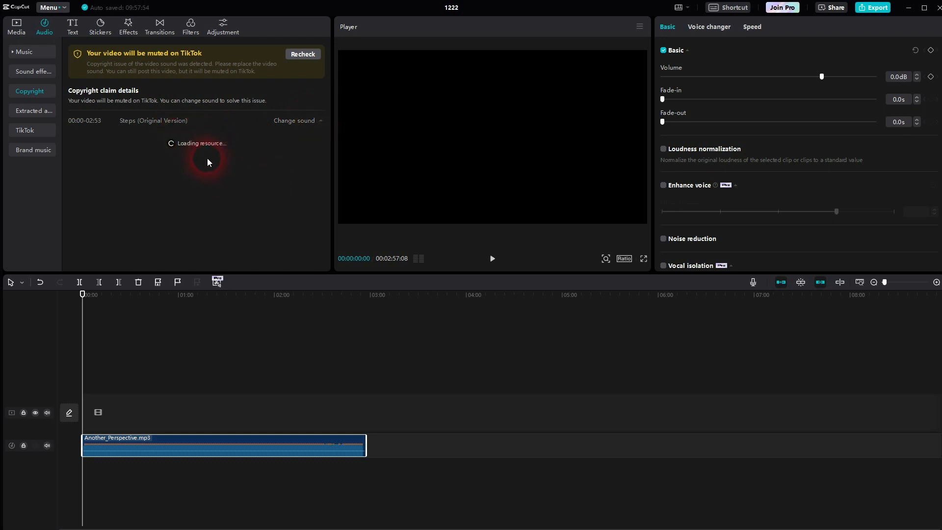
pyautogui.click(192, 452)
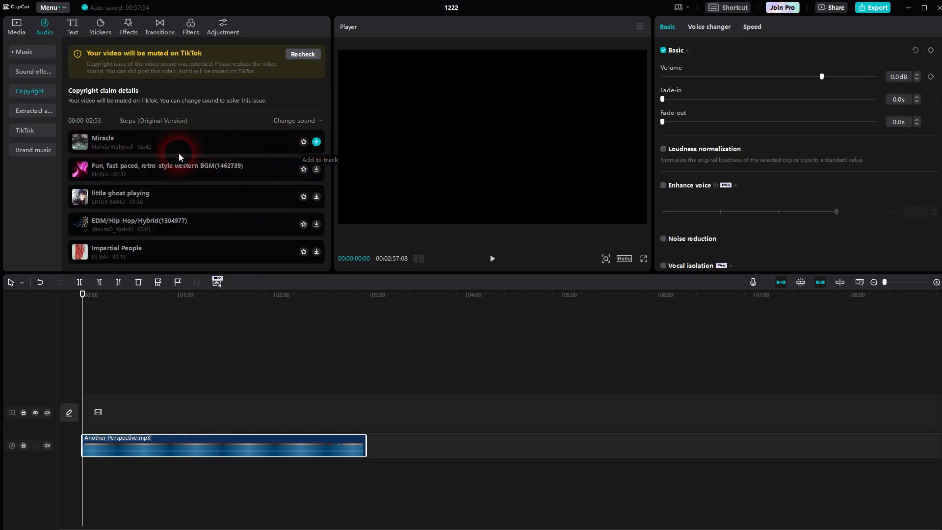
# Add 'Miracle' to the timeline in place of the claimed audio and recheck copyright
pyautogui.click(317, 142)
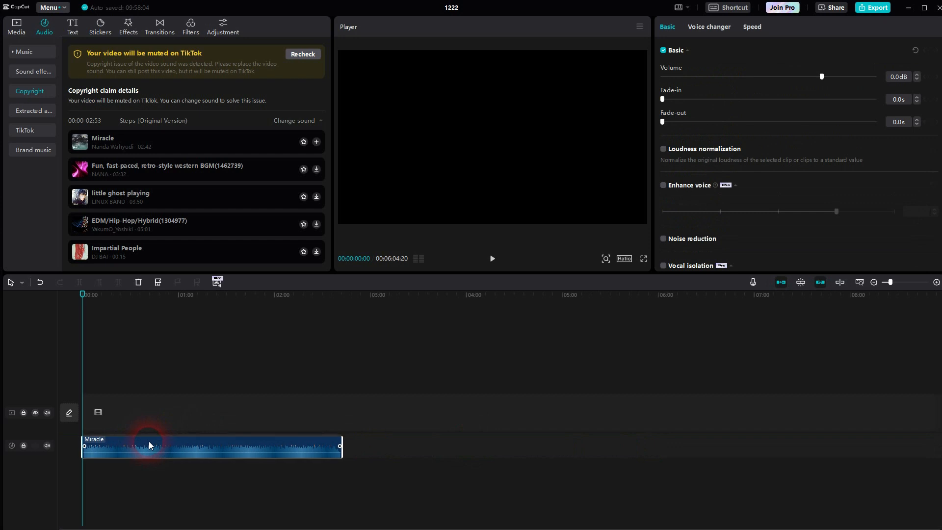
pyautogui.click(303, 54)
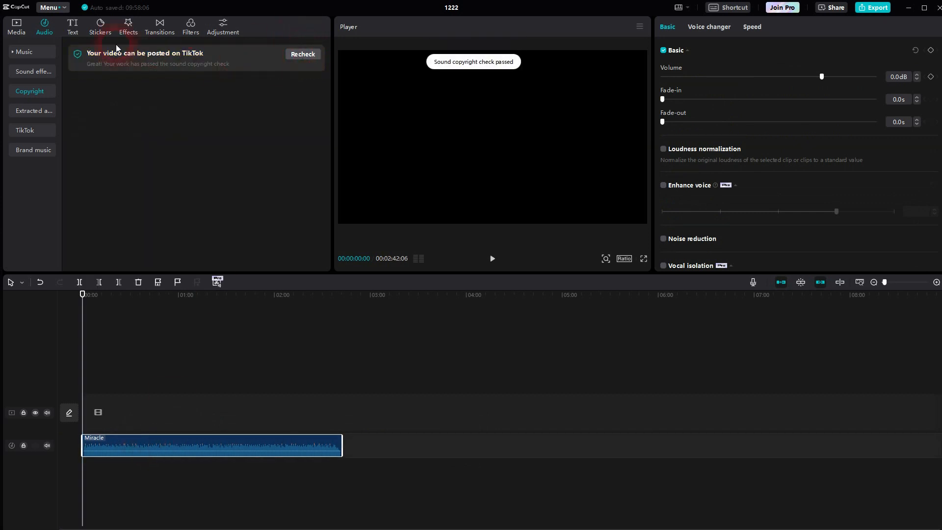